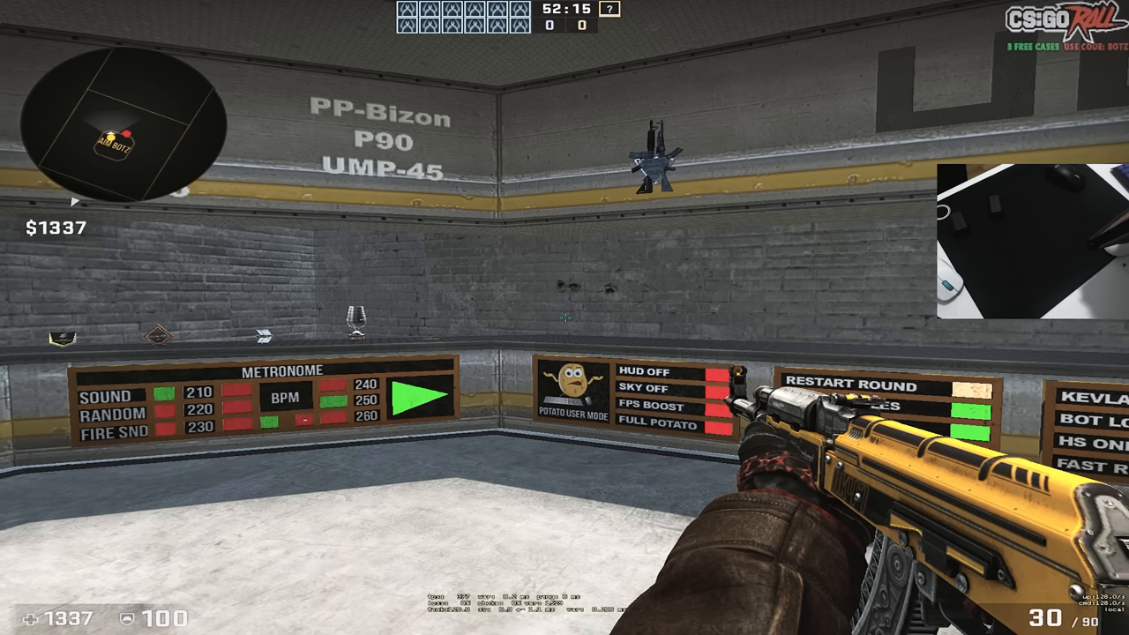
{"action": "mouse_move", "coordinate": [565, 317]}
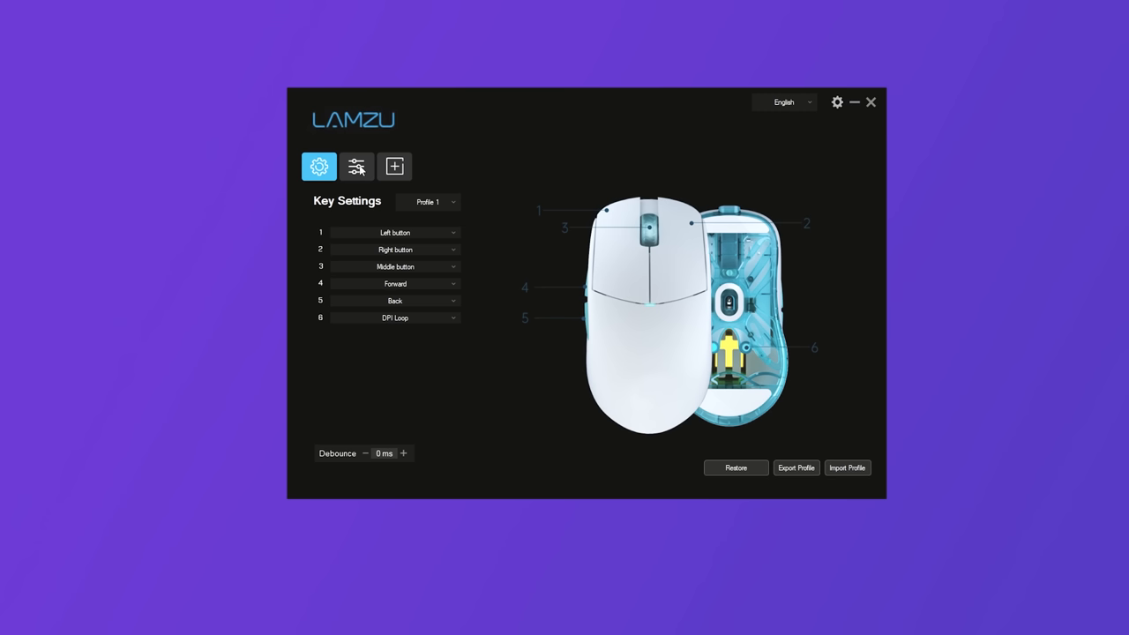
Review the DPI stages and polling rate settings, then switch to the empty Macro page.
{"action": "left_click", "coordinate": [356, 165]}
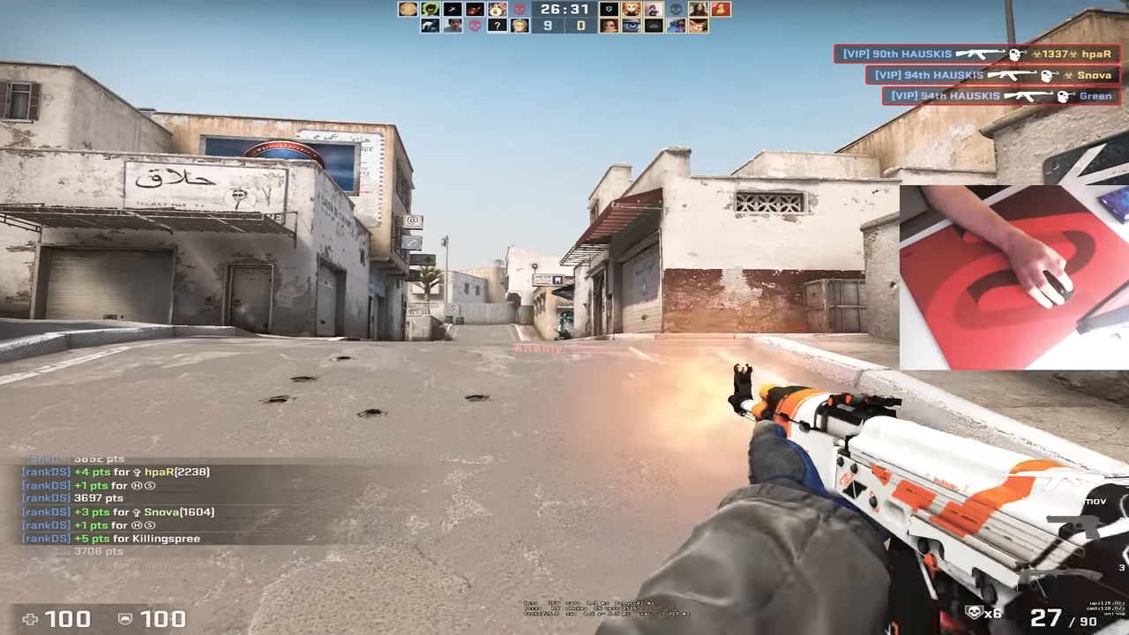
{"action": "mouse_move", "coordinate": [565, 318]}
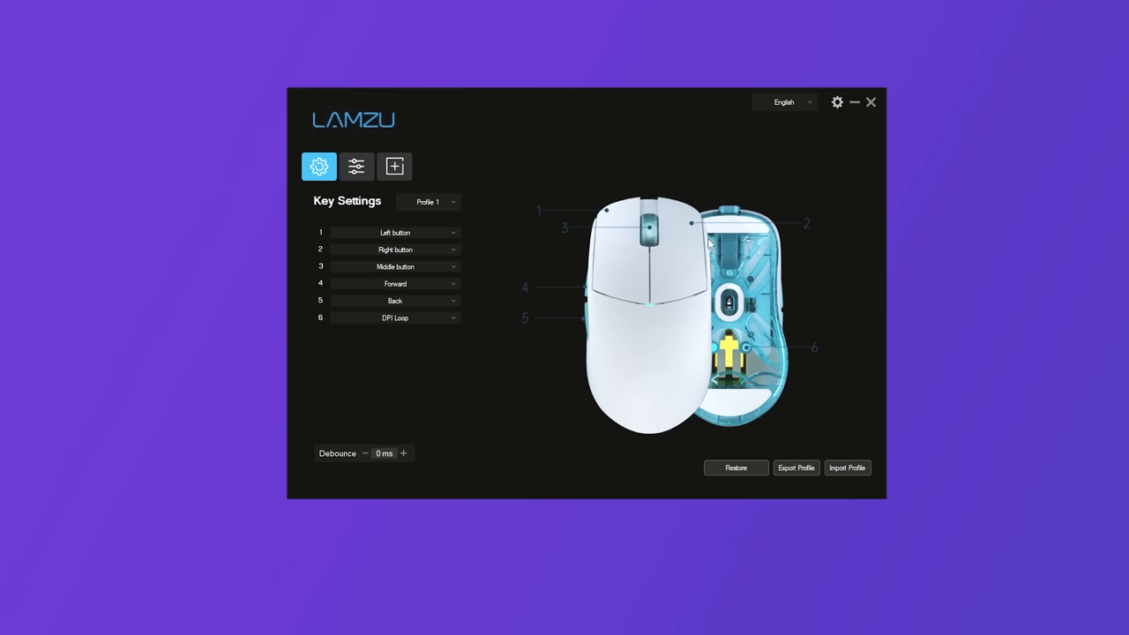
{"action": "left_click", "coordinate": [357, 166]}
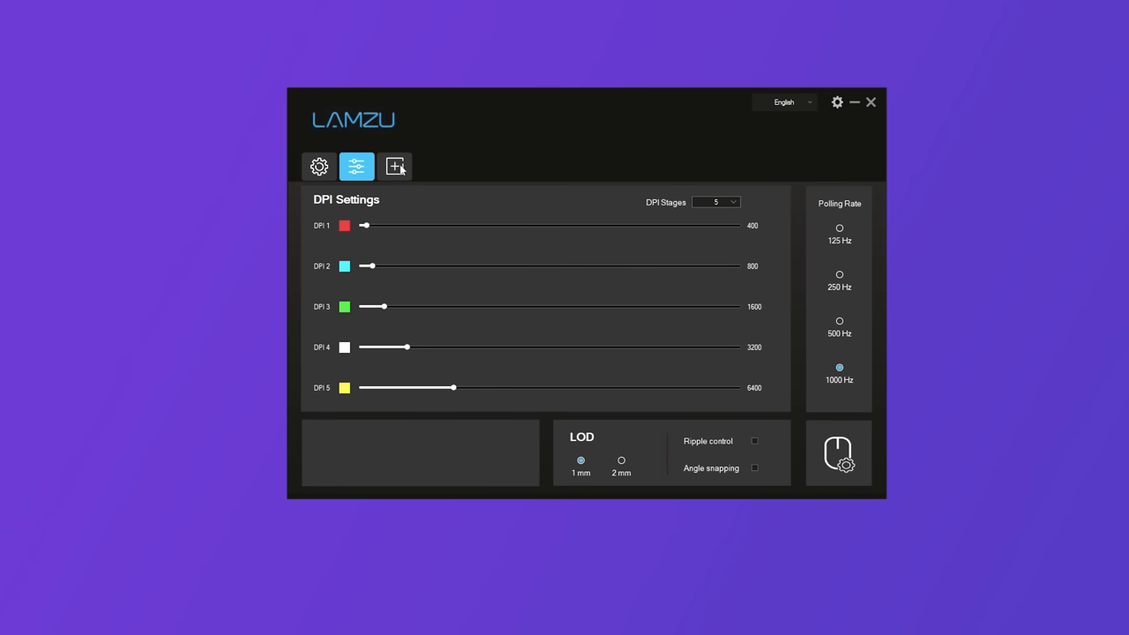
{"action": "left_click", "coordinate": [395, 166]}
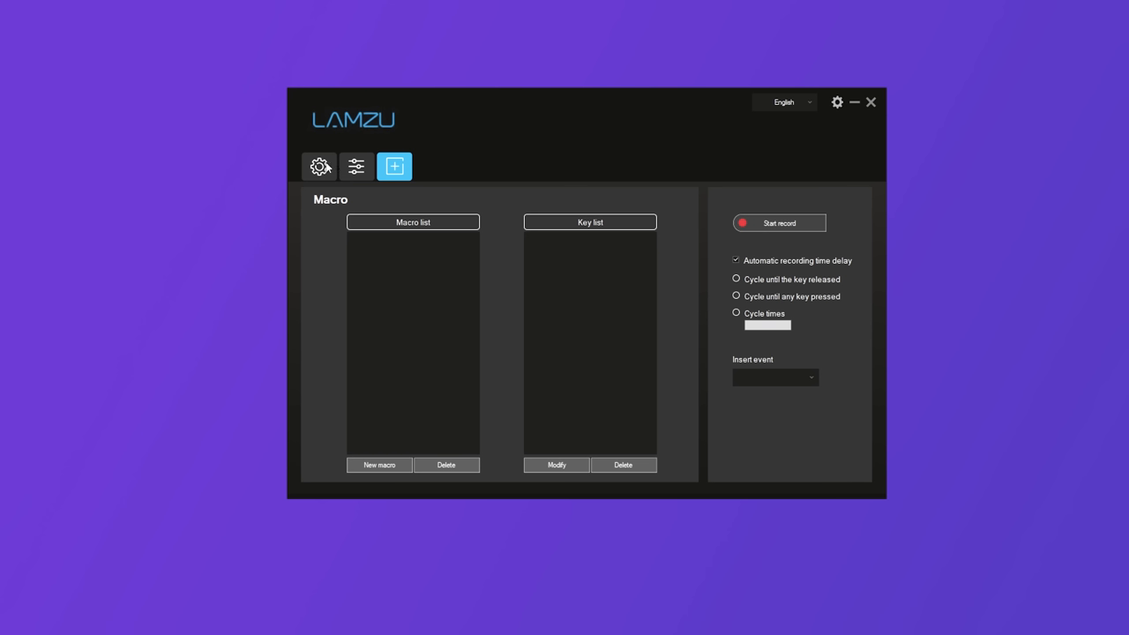